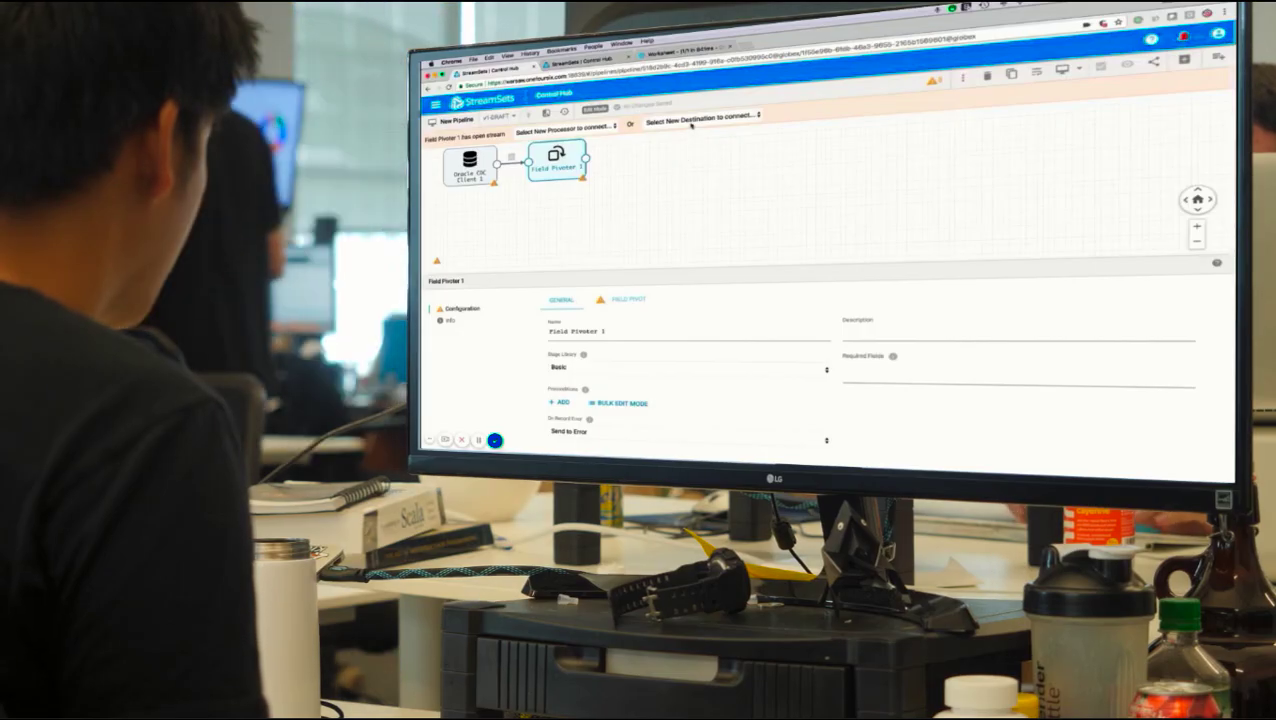
Show the Merge Regions topology with its Region 1–3 flows and record counts
click(704, 120)
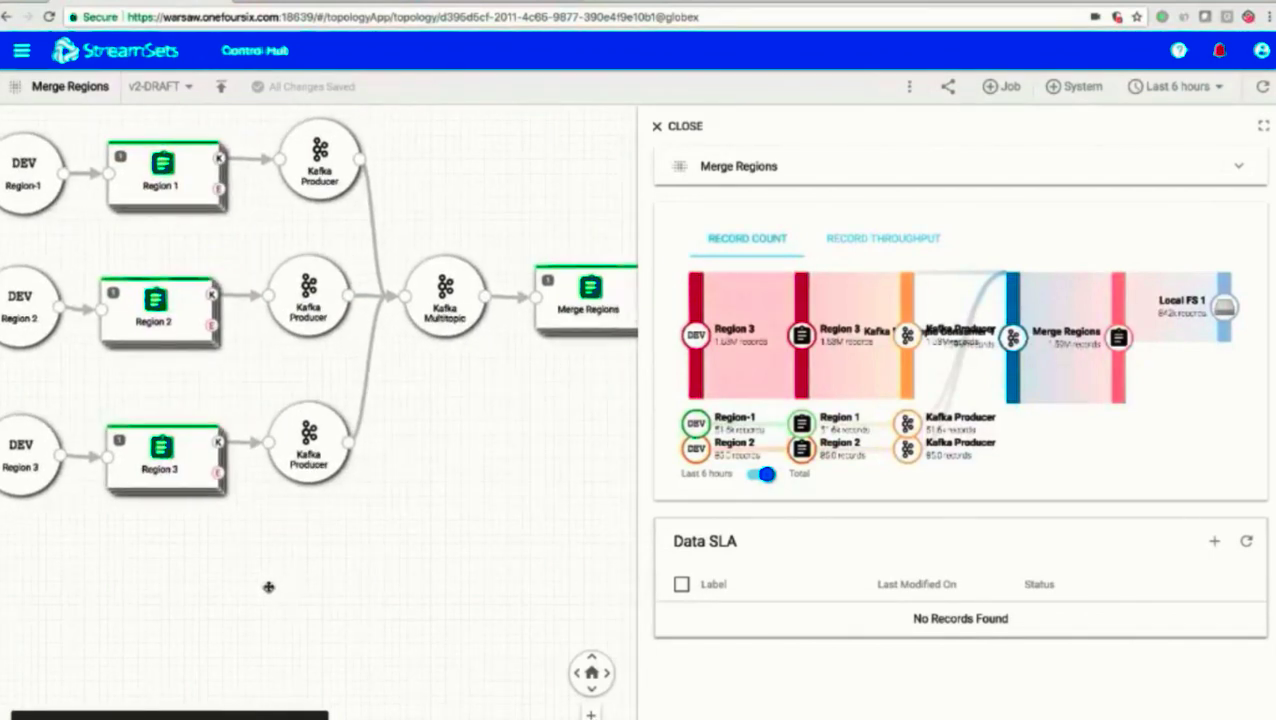
View the Default Dashboard's record-count flows for Merge Regions and Oracle CDC to Kafka
click(156, 308)
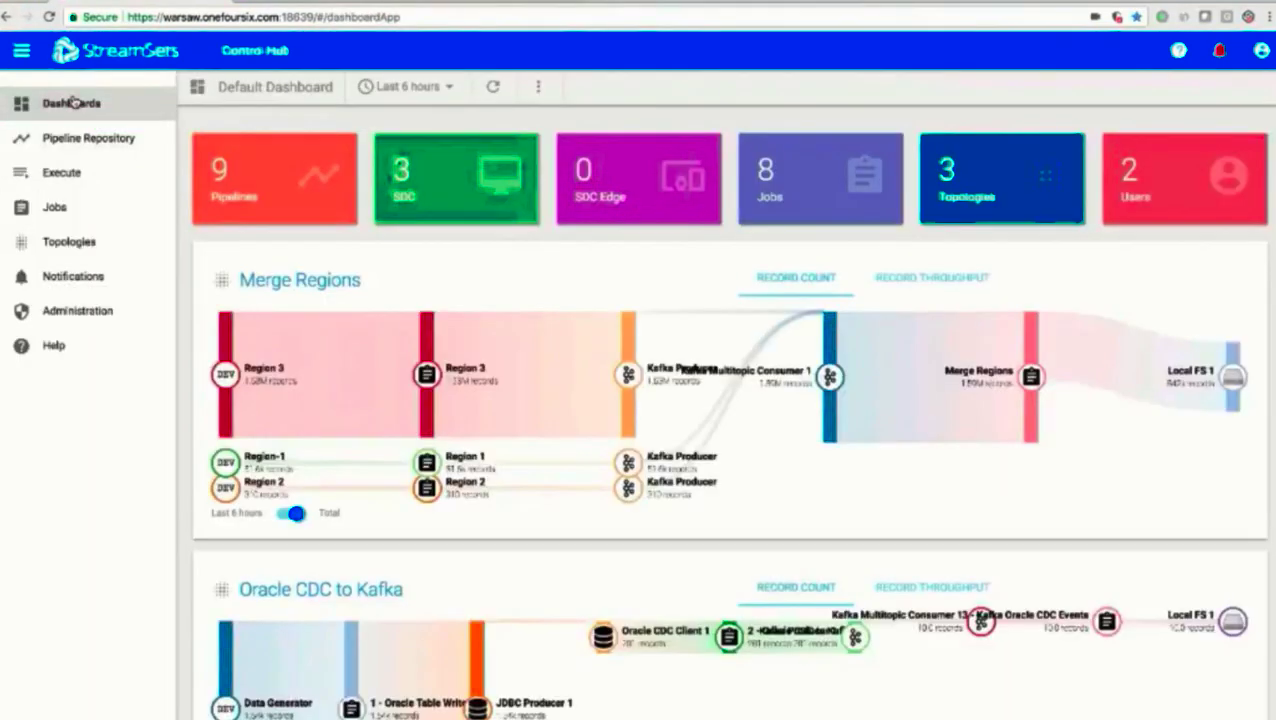
scroll(down, 3)
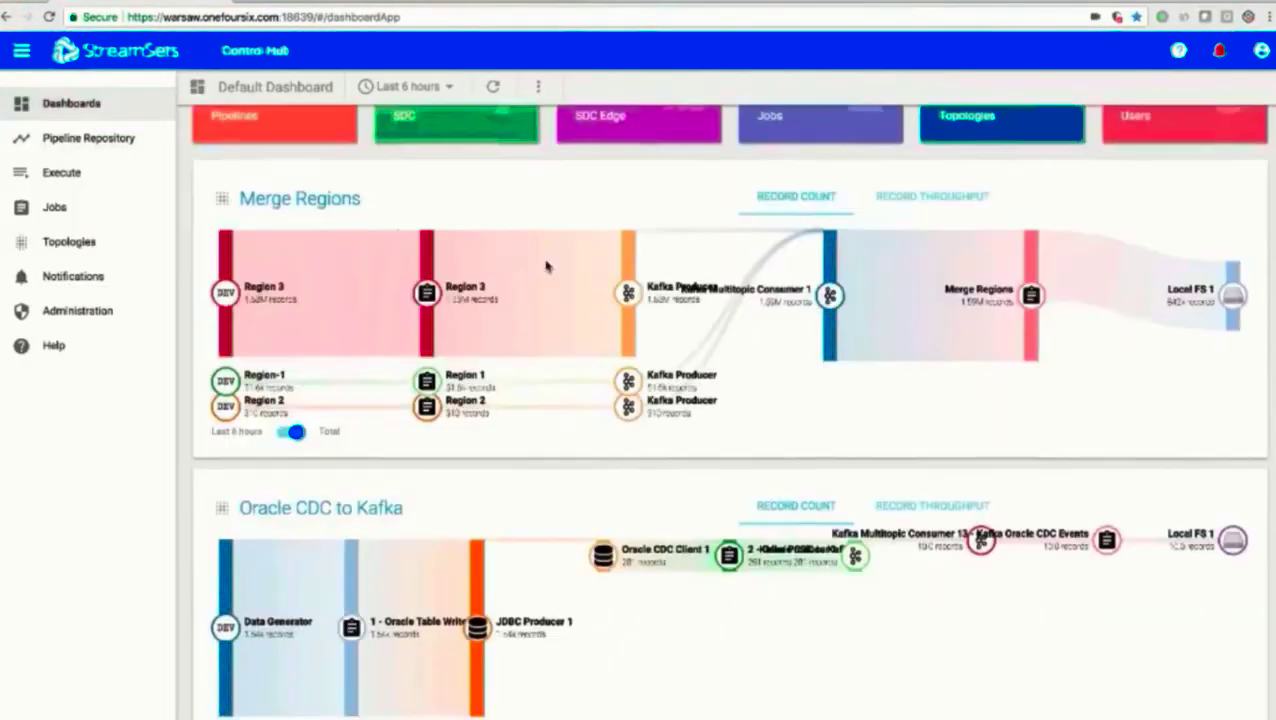
scroll(down, 3)
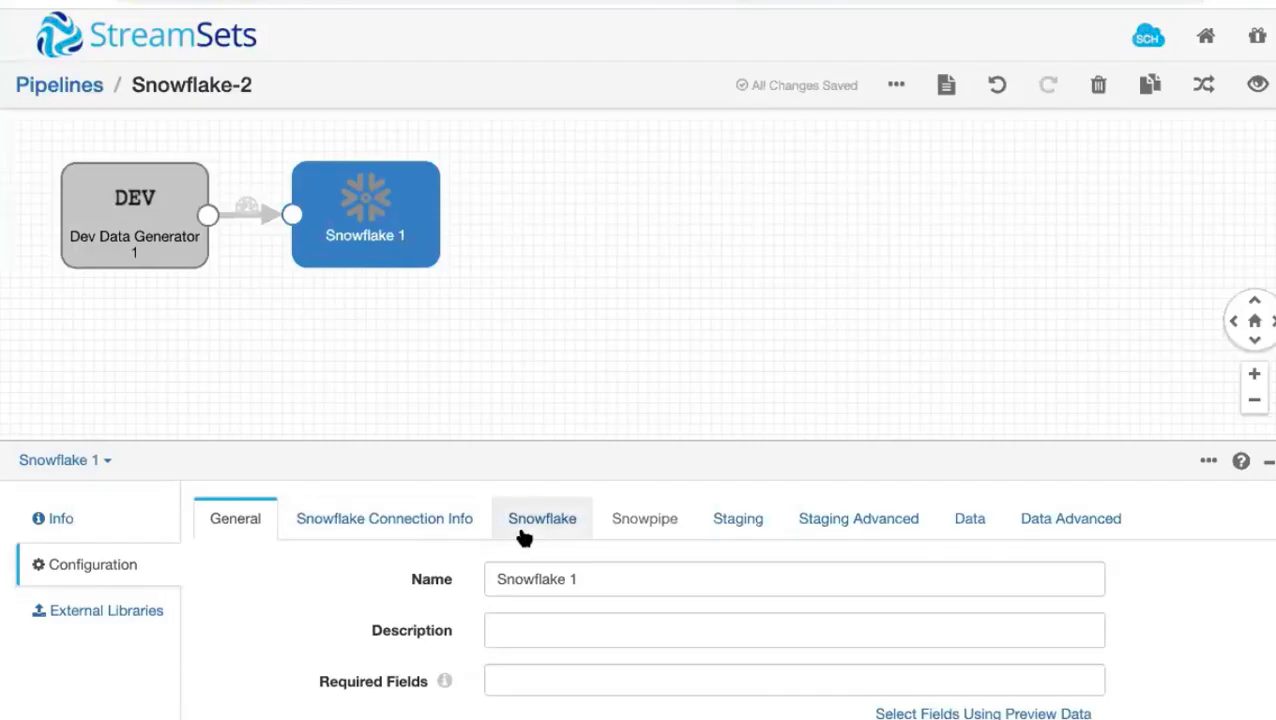
Point the Snowflake 1 destination at table SAM_TEST in STREAMSETS_DB / STRATA_SCHEMA
click(542, 518)
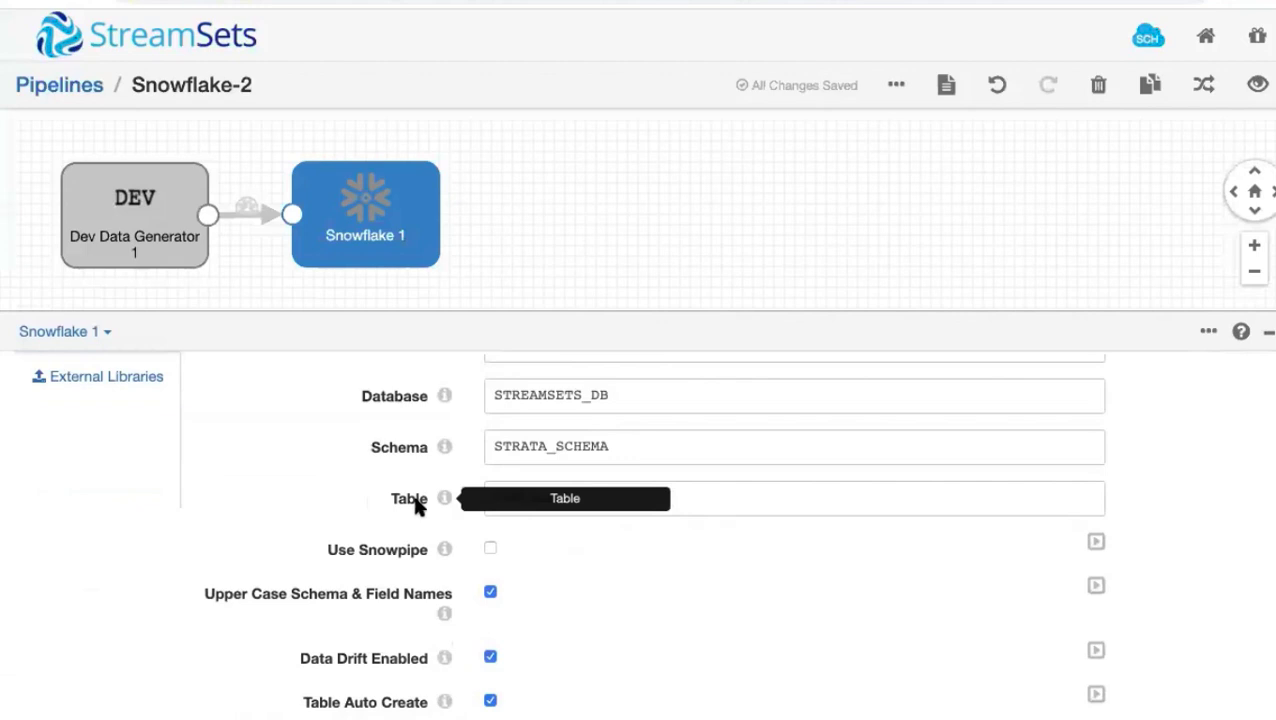
text(SAM_TEST)
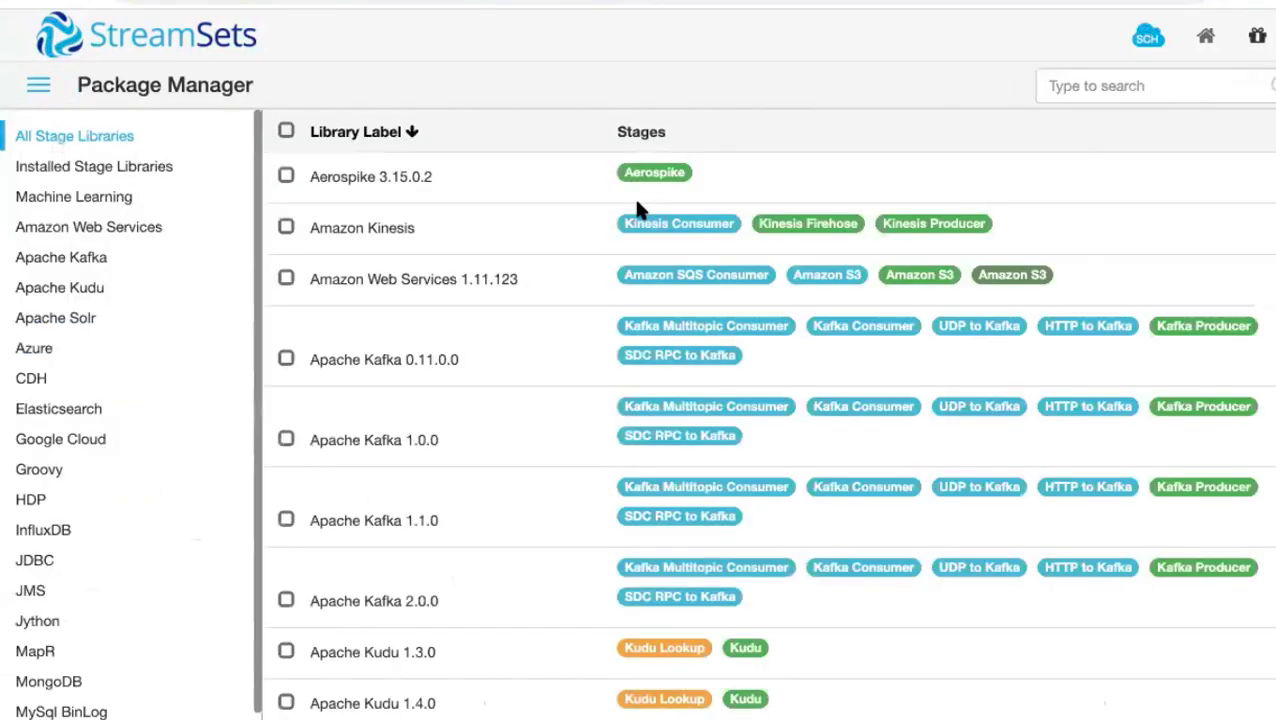
mouse_move(544, 364)
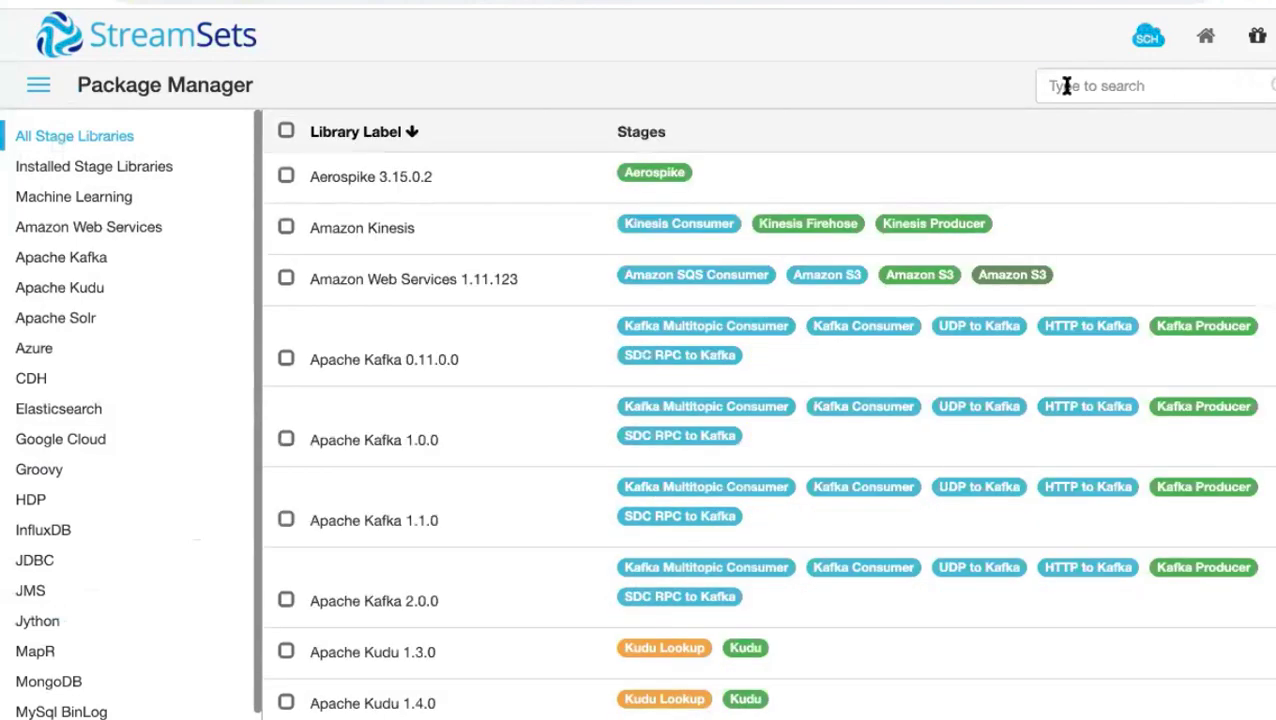
click(1150, 84)
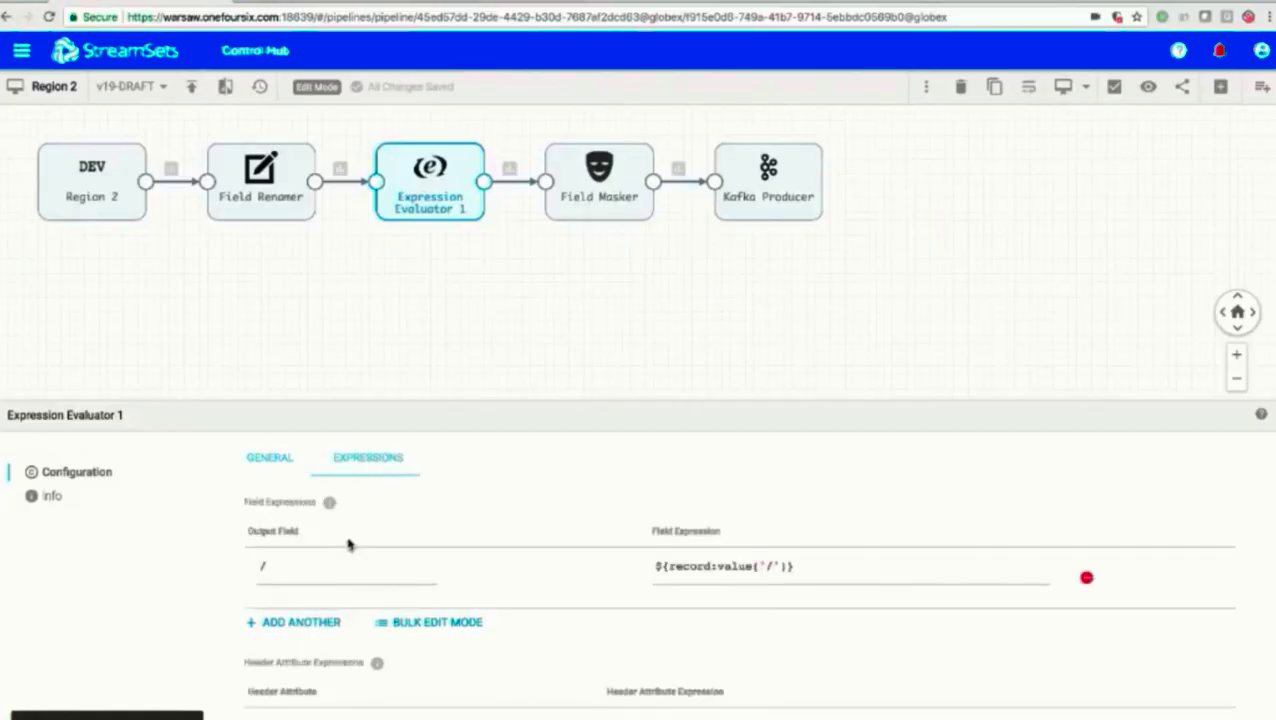
Make Expression Evaluator 1 write its field expression to output field /ts
click(336, 568)
text(ts)
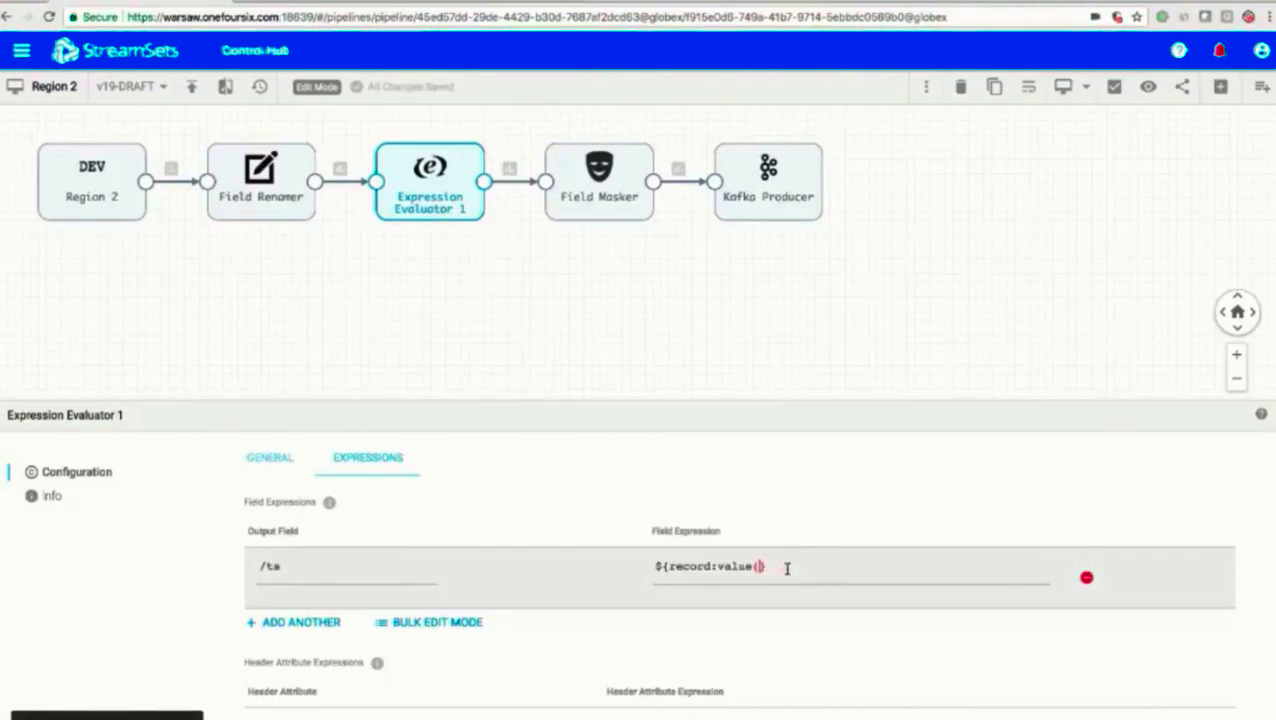
key(Backspace)
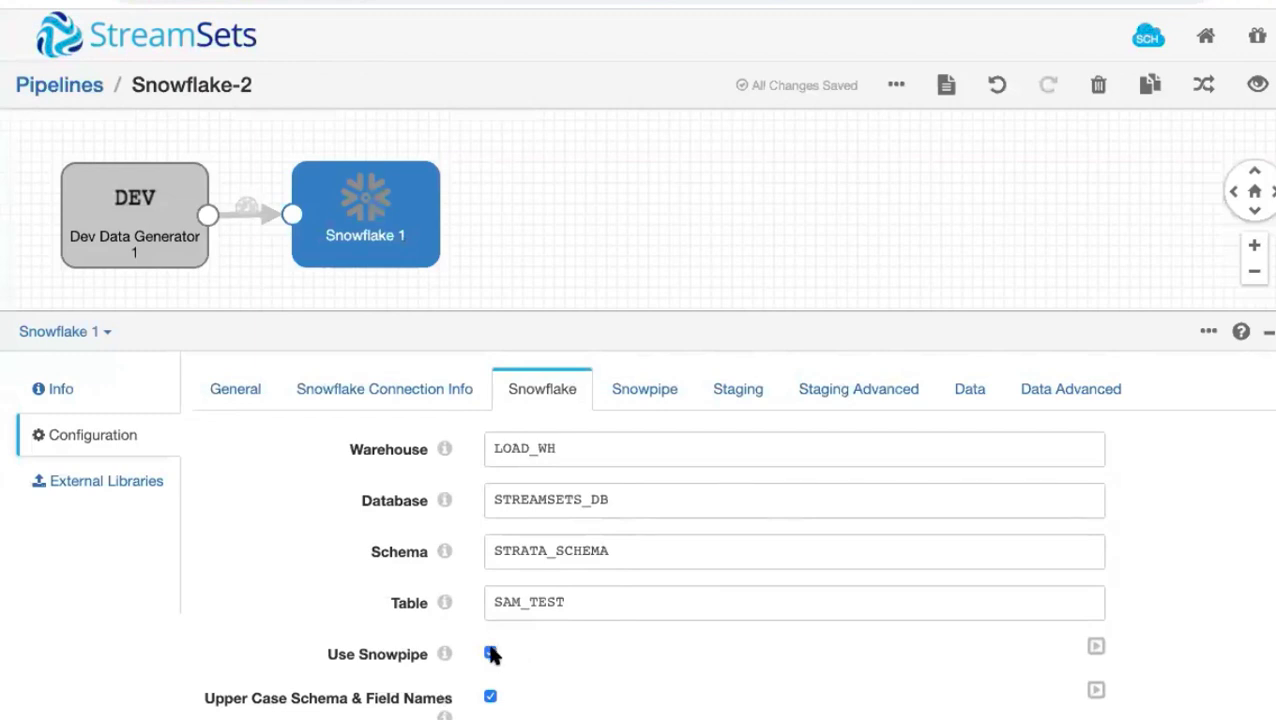
Enable Snowpipe with pipe SAM_PIPE, row field / and null value \N, and review CDC Data
click(488, 656)
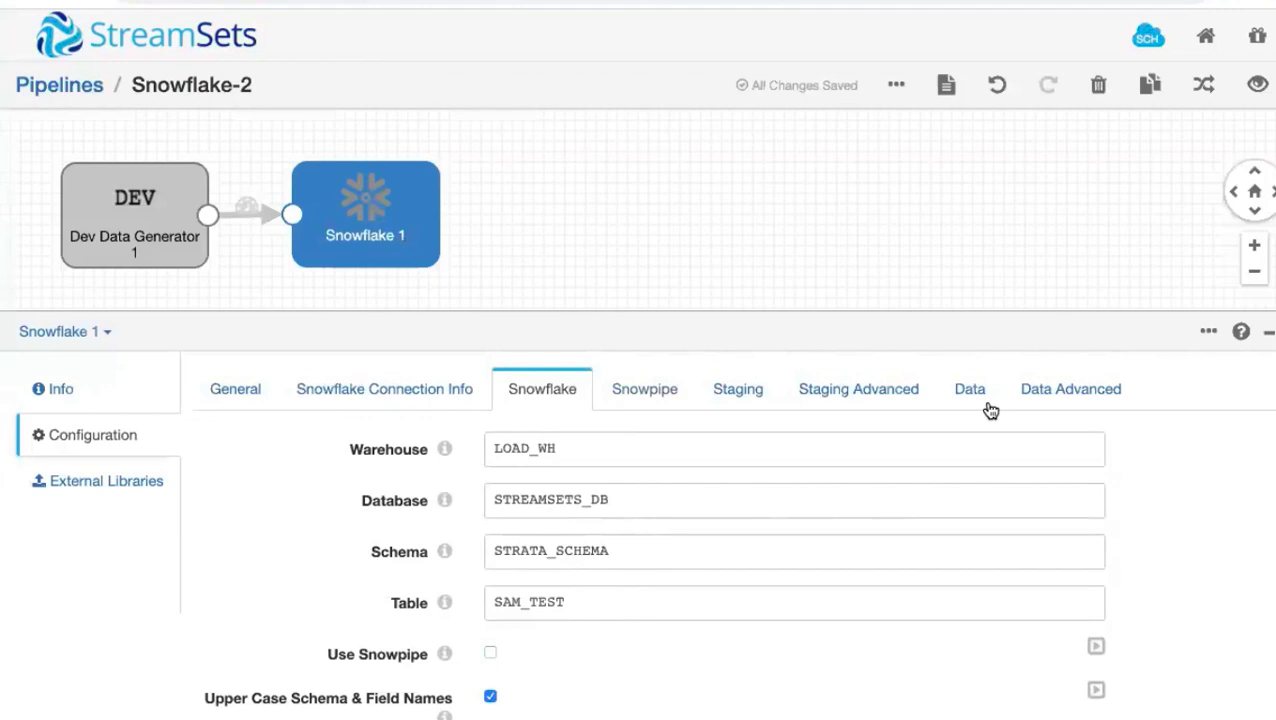
click(970, 388)
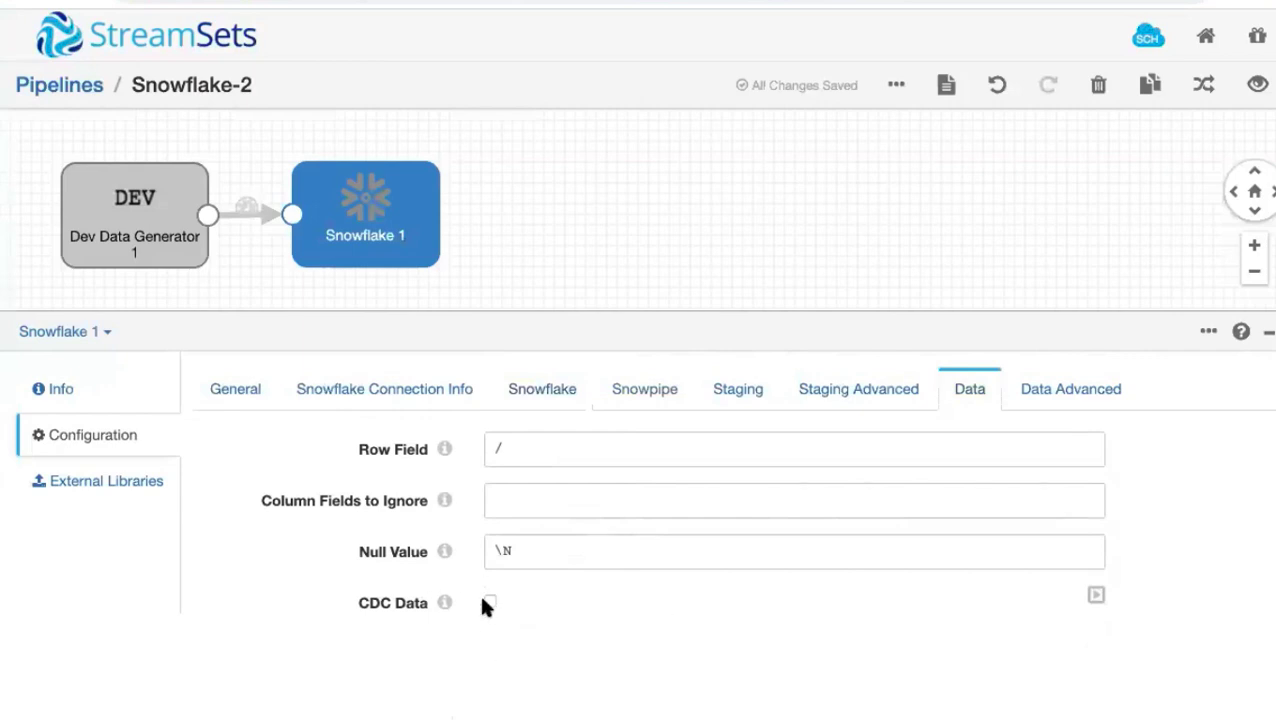
mouse_move(444, 604)
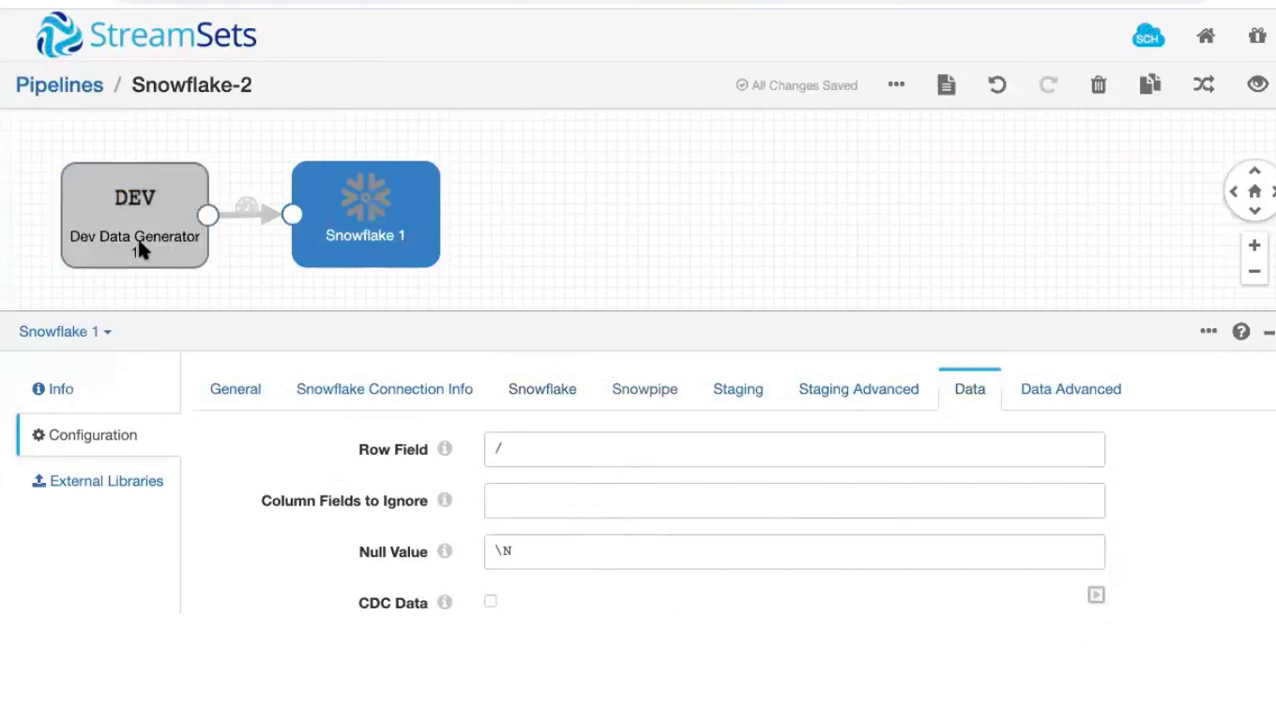
mouse_move(490, 622)
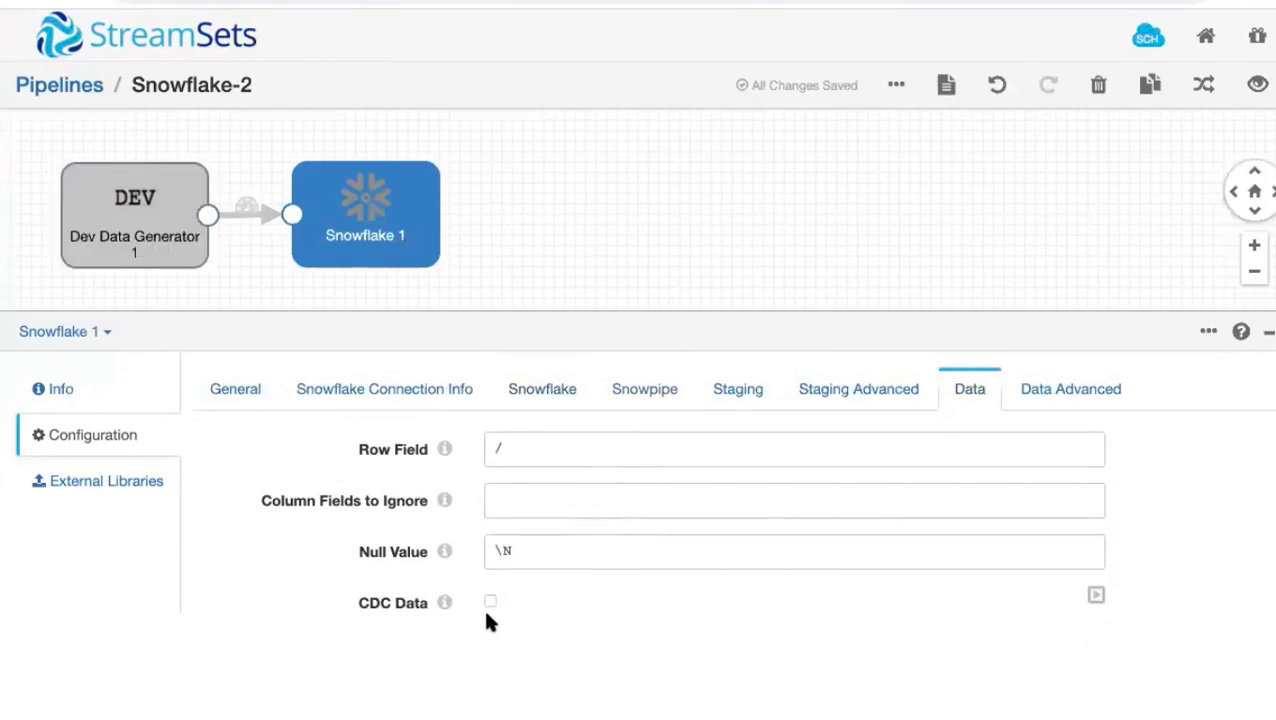
click(644, 388)
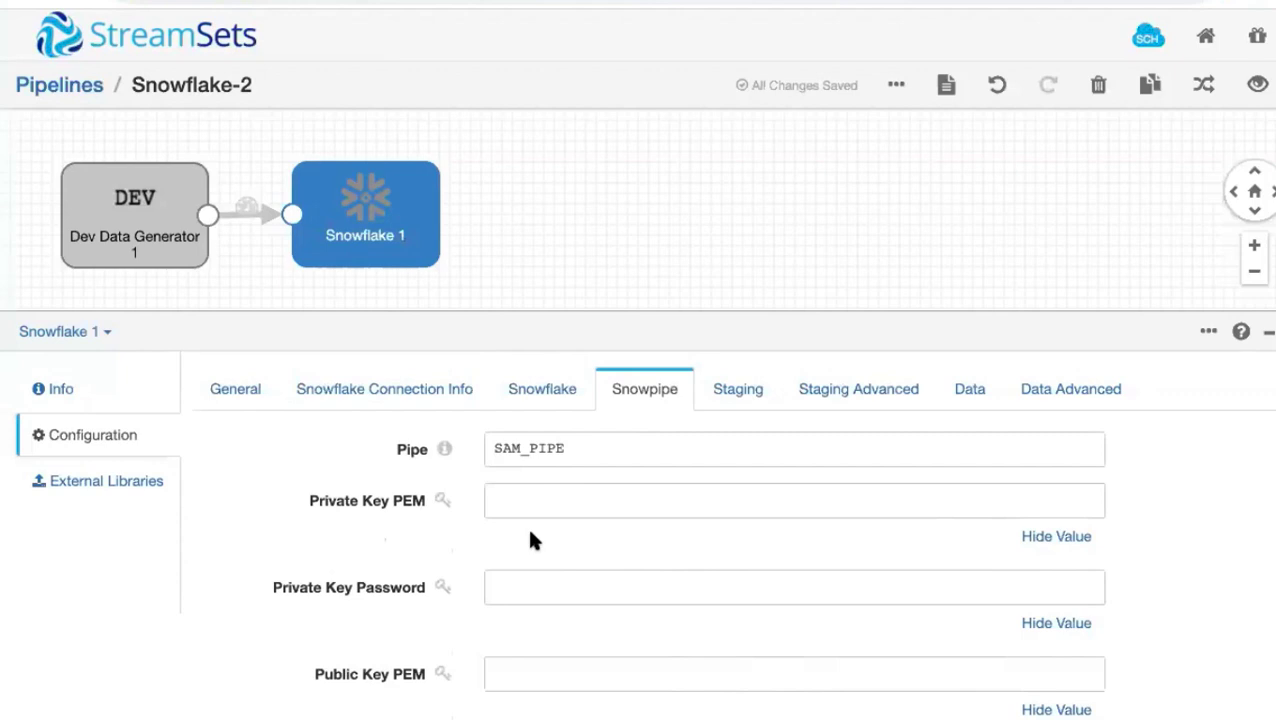
mouse_move(452, 548)
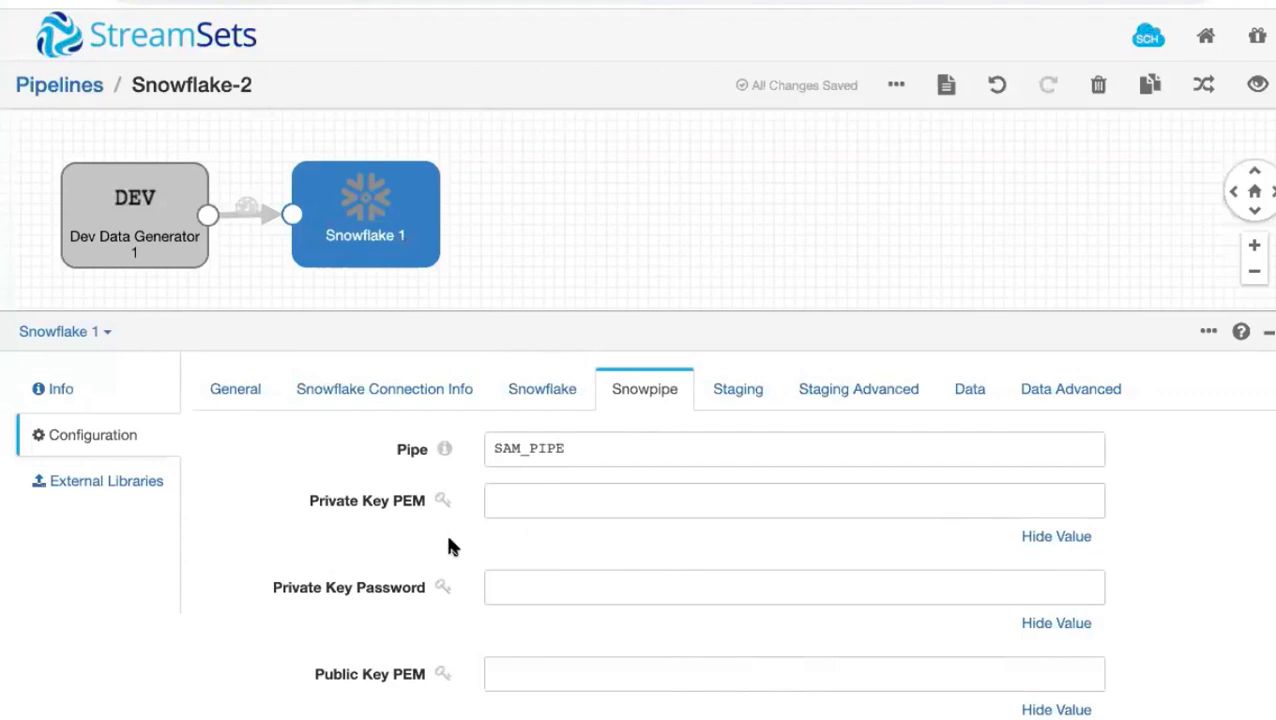
scroll(down, 3)
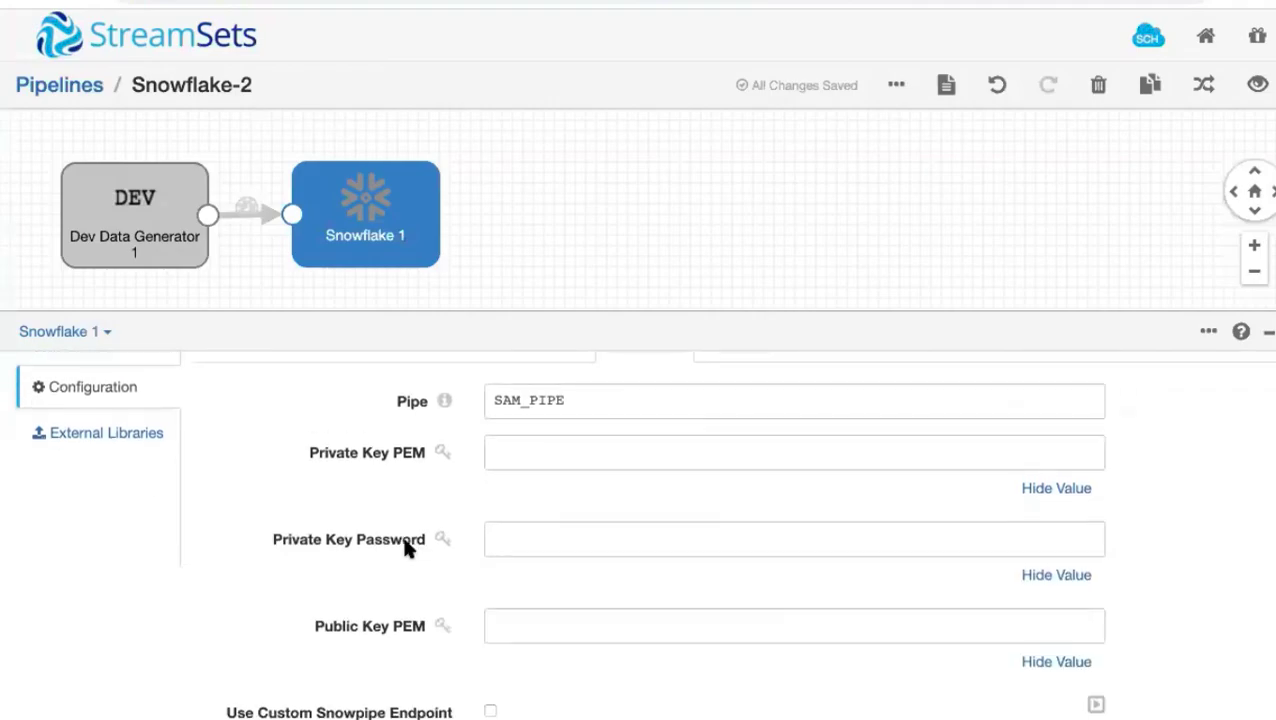